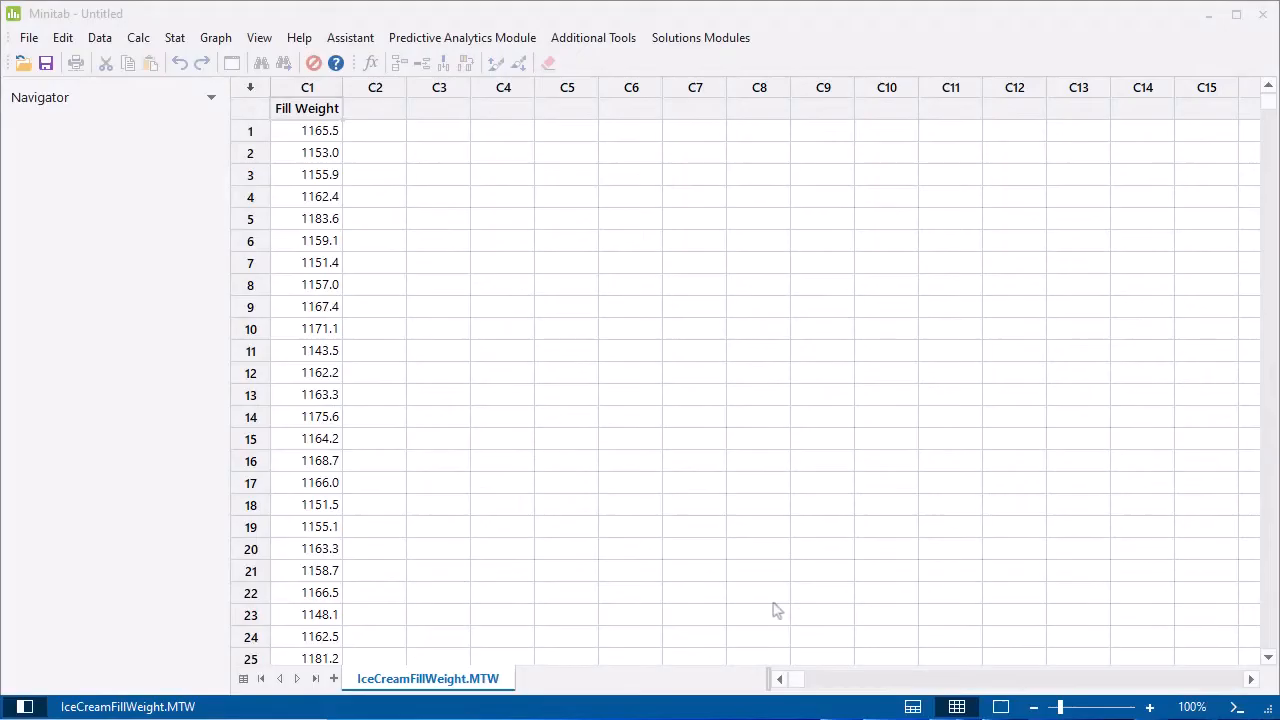
mouse_move(160, 188)
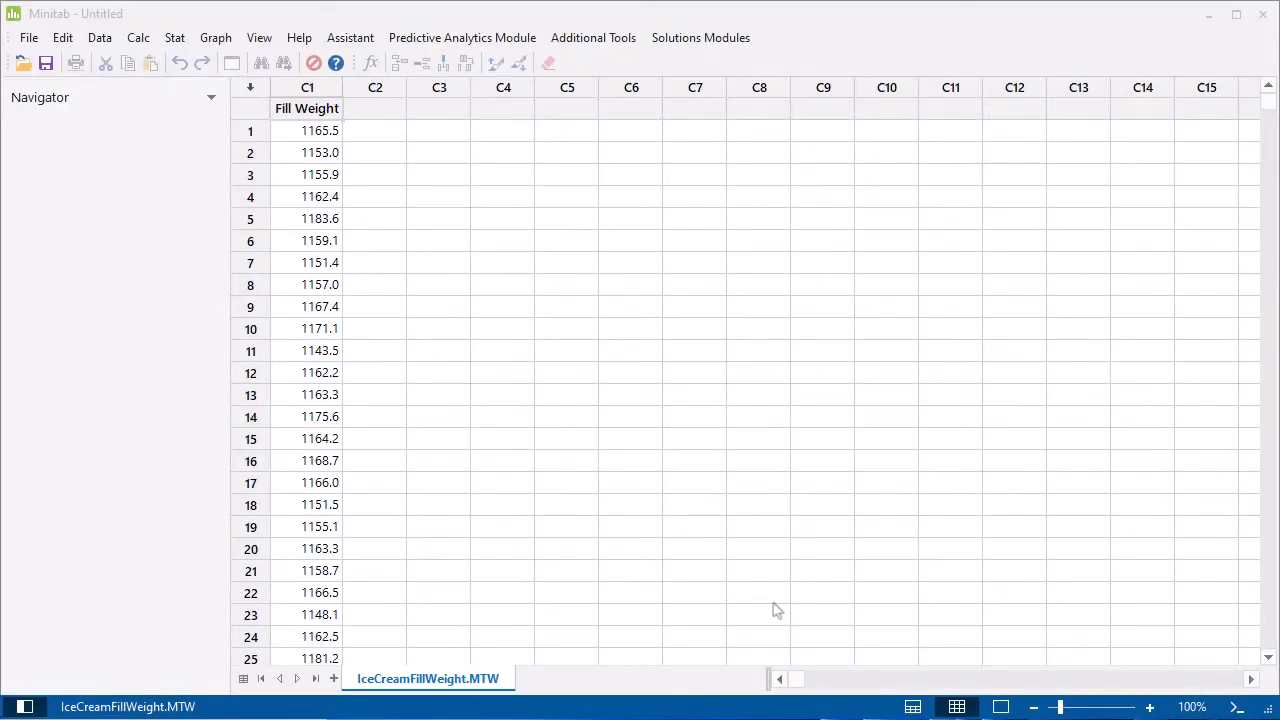
- Bring up the Stat menu to reach the control charts for individual observations
left_click(174, 36)
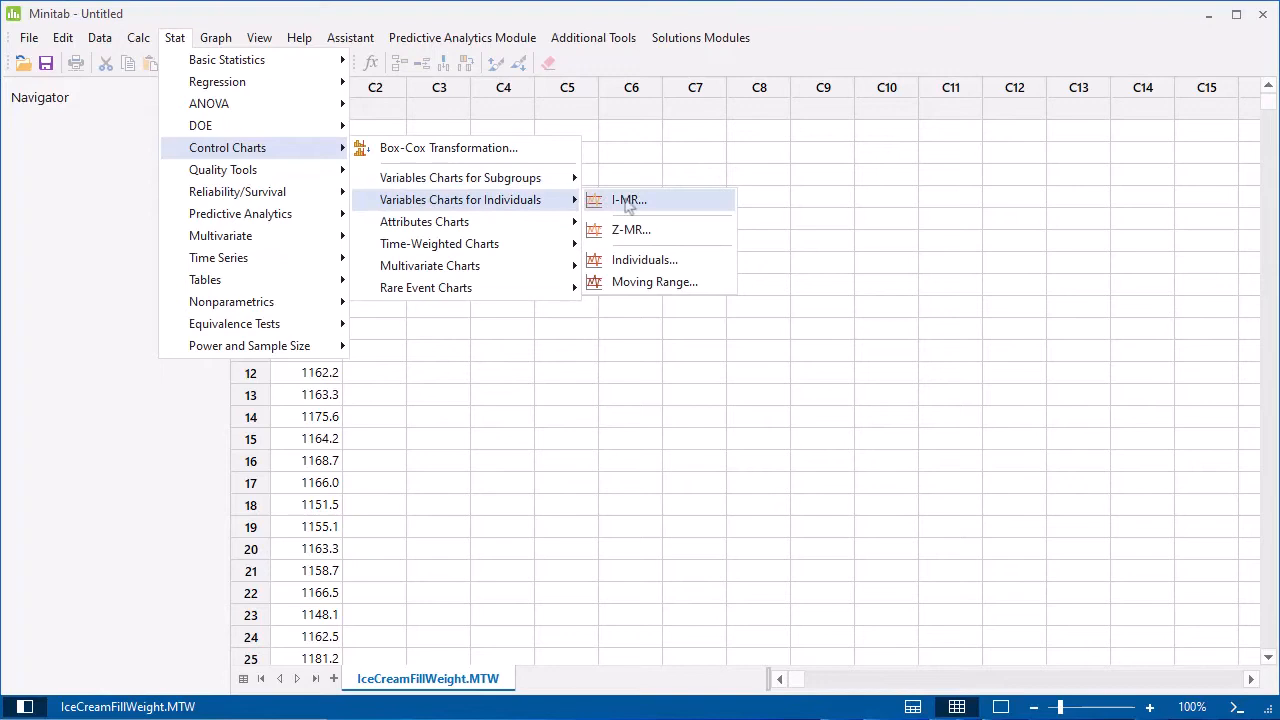
mouse_move(628, 204)
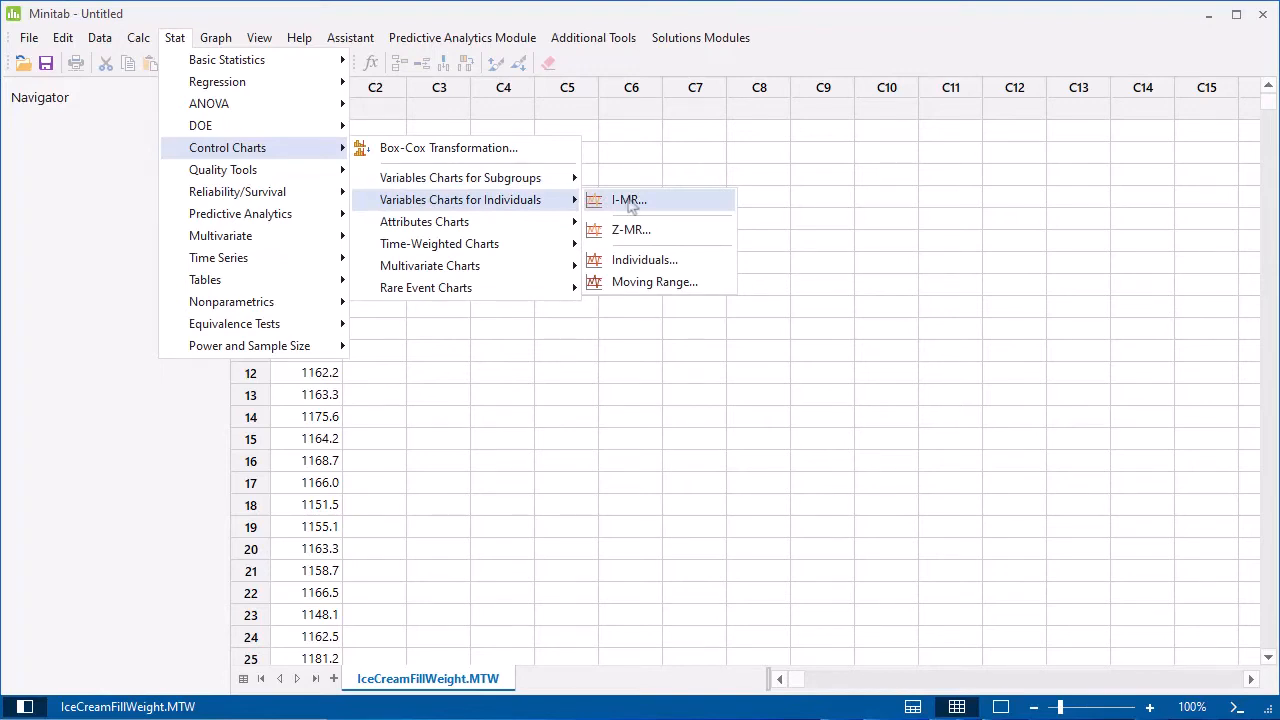
- Create an I-MR chart with Fill Weight as the charted variable
left_click(628, 200)
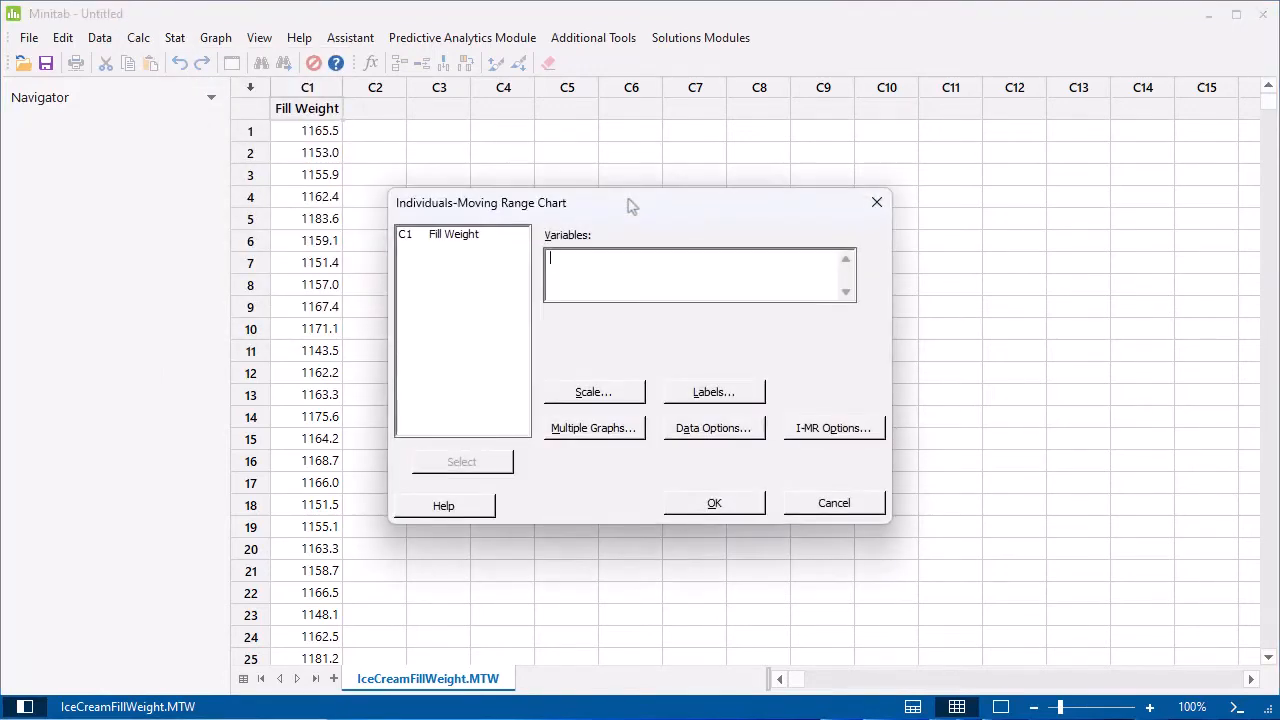
double_click(452, 232)
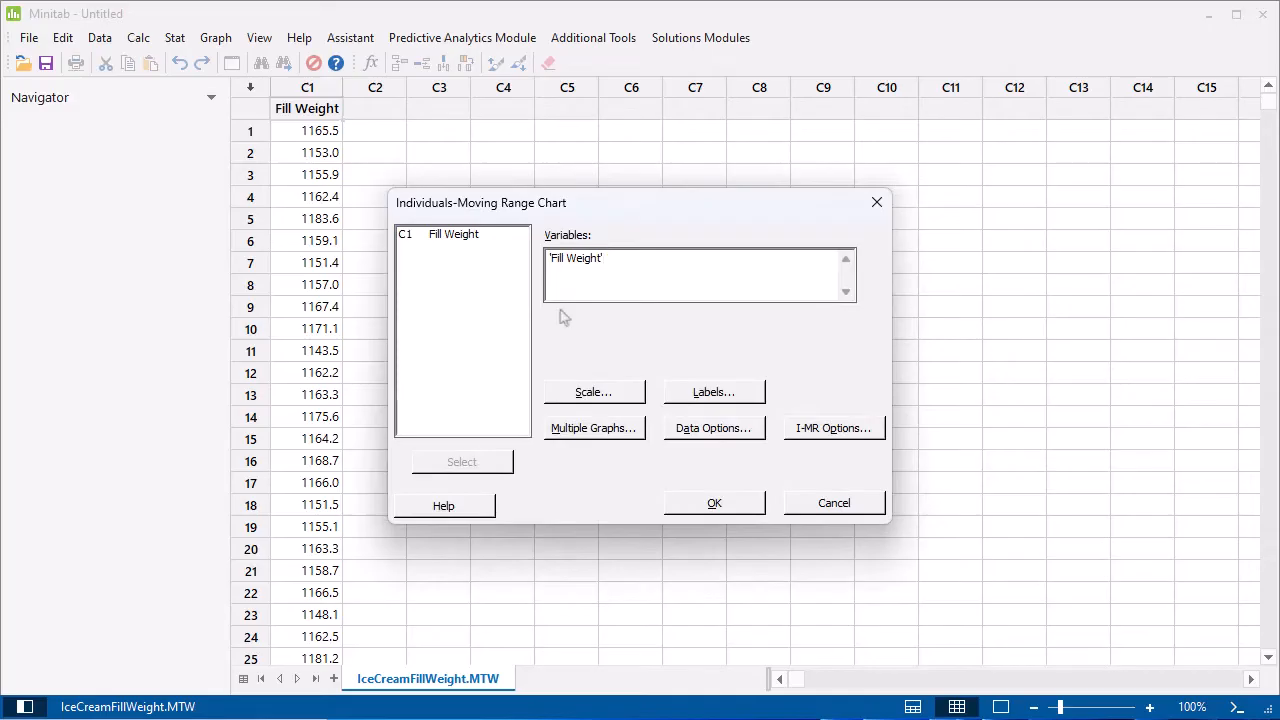
left_click(714, 504)
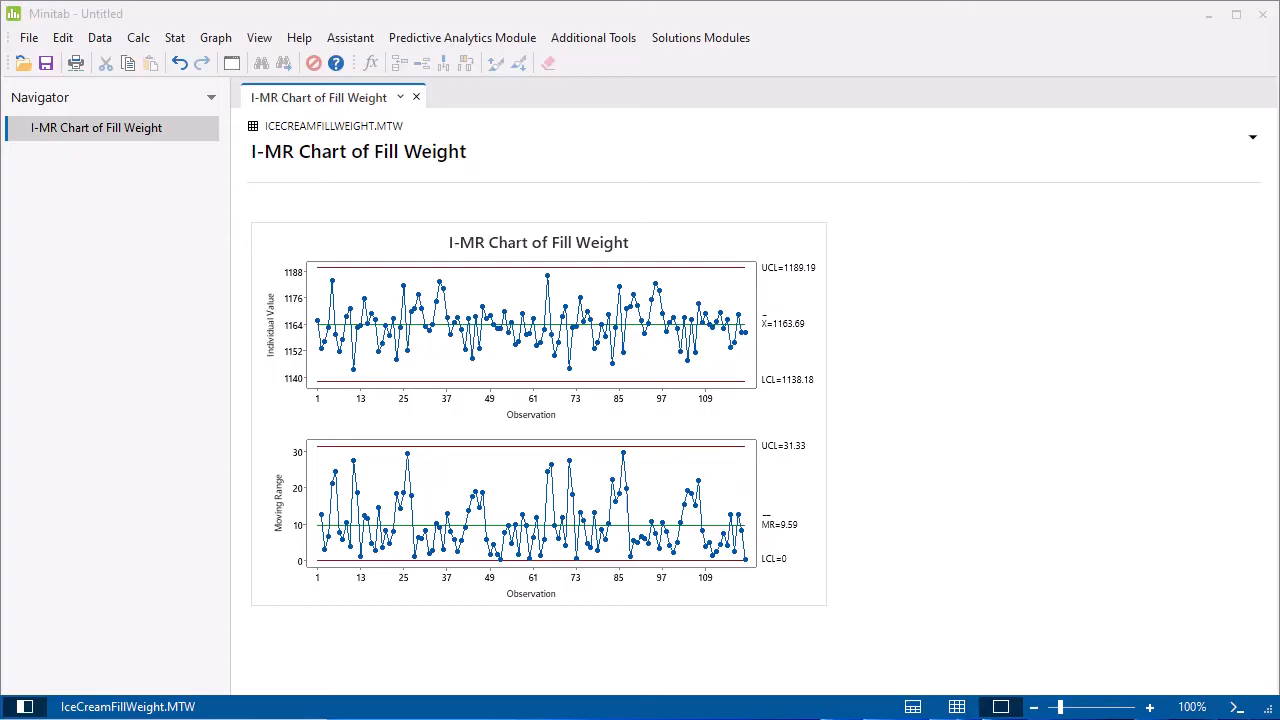
- Show the Assistant's Choose a Control Chart flowchart and highlight the I-MR option
left_click(350, 36)
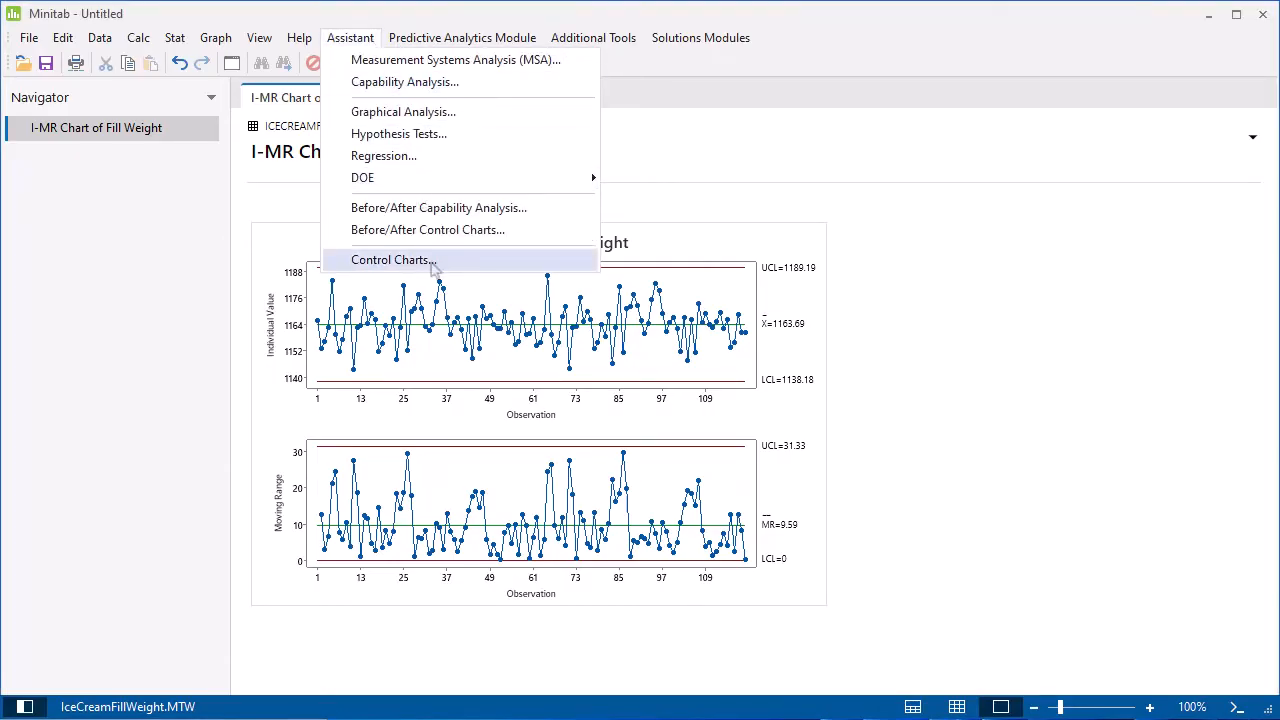
left_click(392, 260)
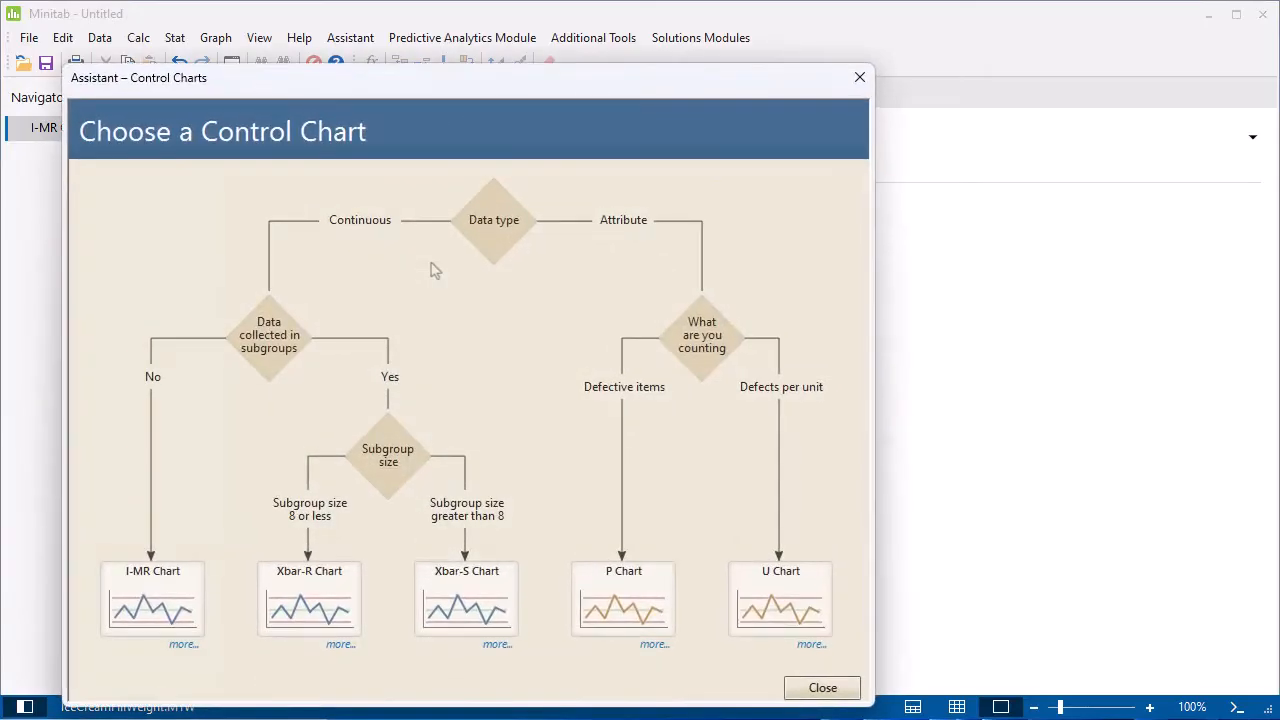
left_click(152, 600)
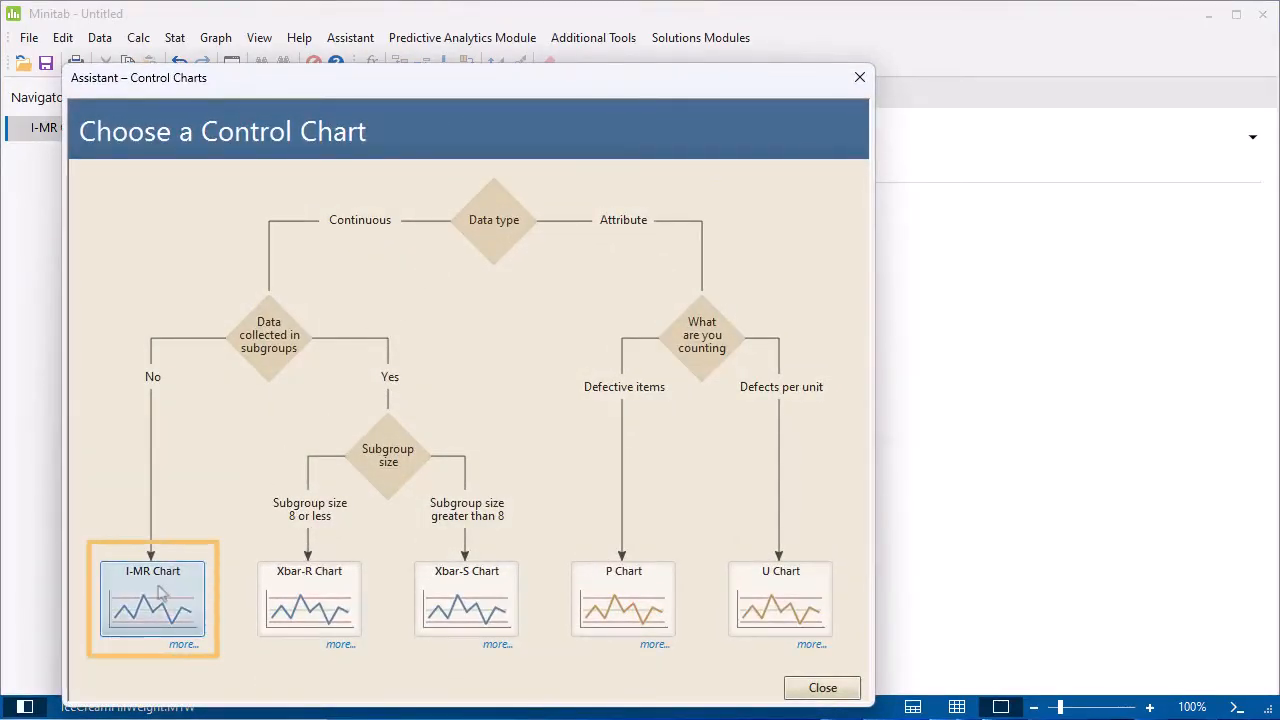
- Run the Assistant I-MR chart on Fill Weight with control limits estimated from the data
left_click(152, 600)
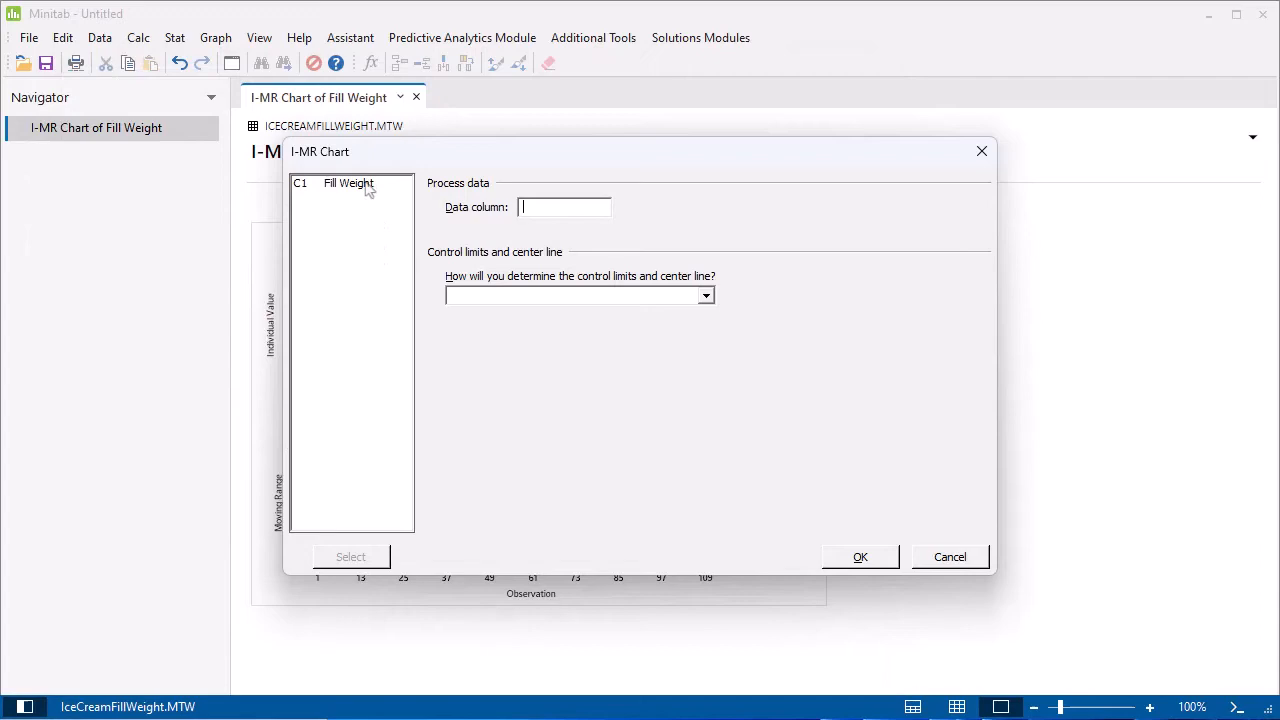
left_click(706, 296)
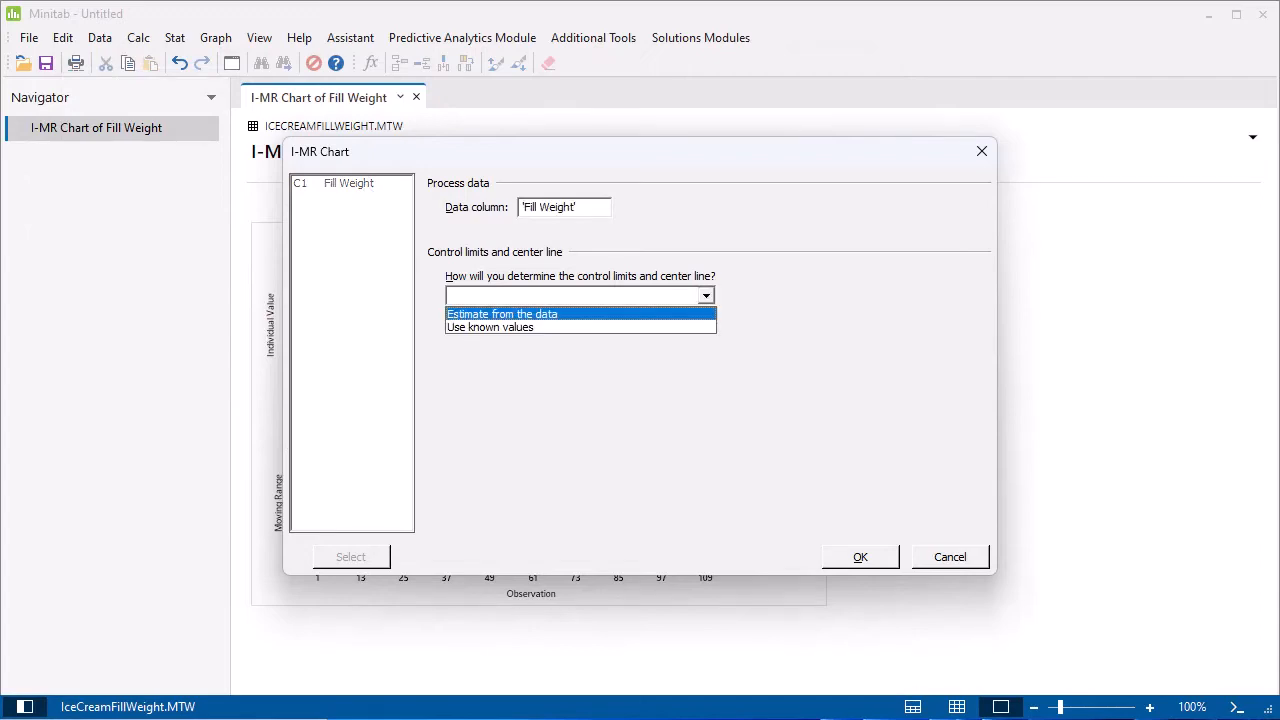
left_click(500, 314)
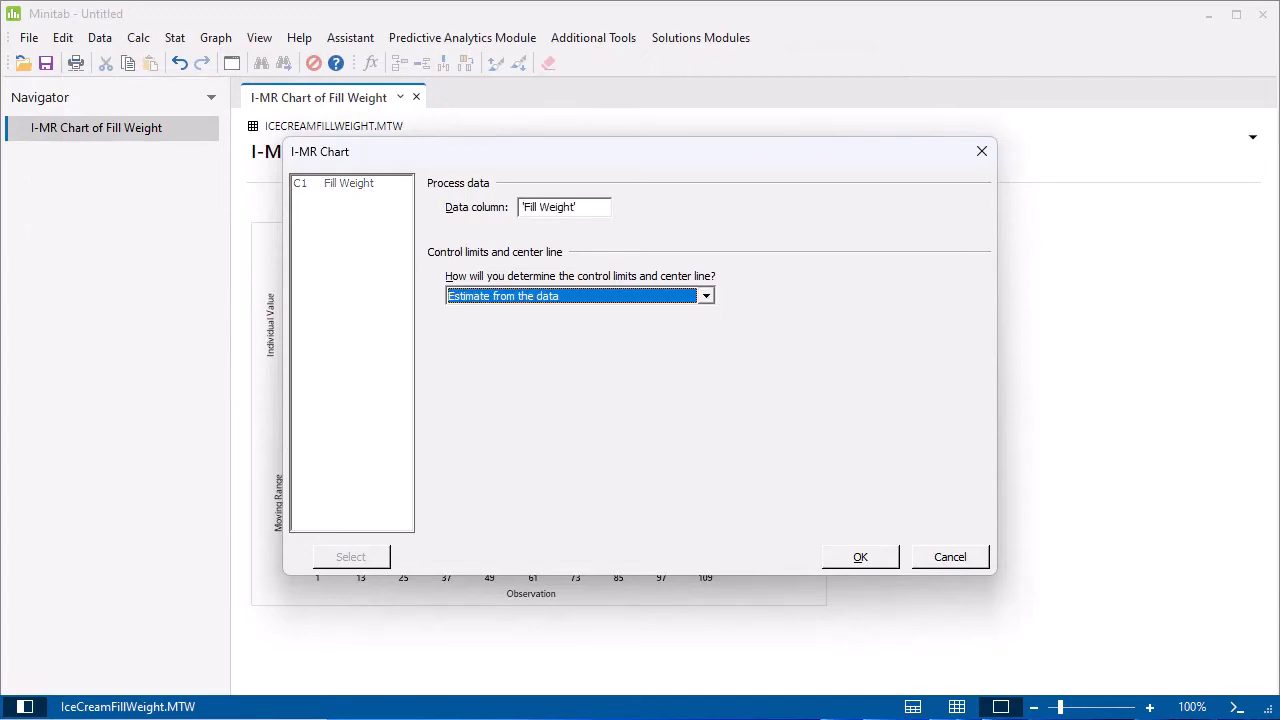
left_click(860, 556)
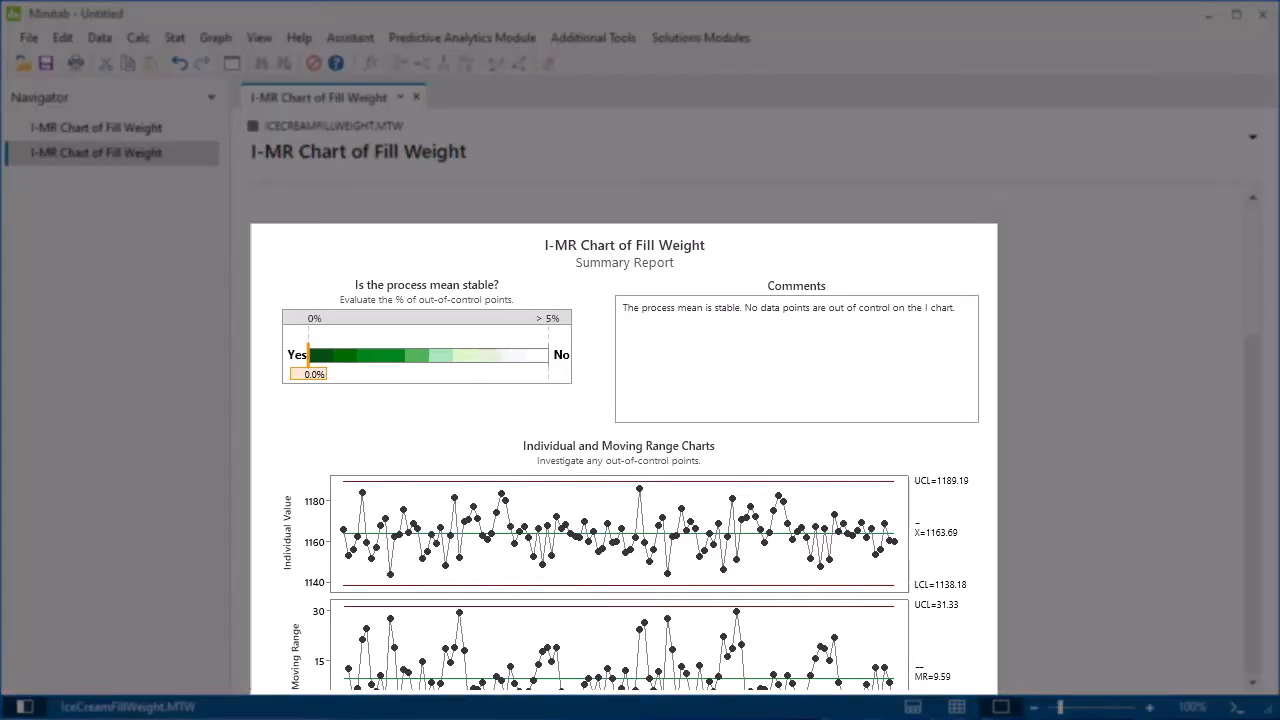
- Review the Stability Report and Report Card for Fill Weight
scroll("down", 3)
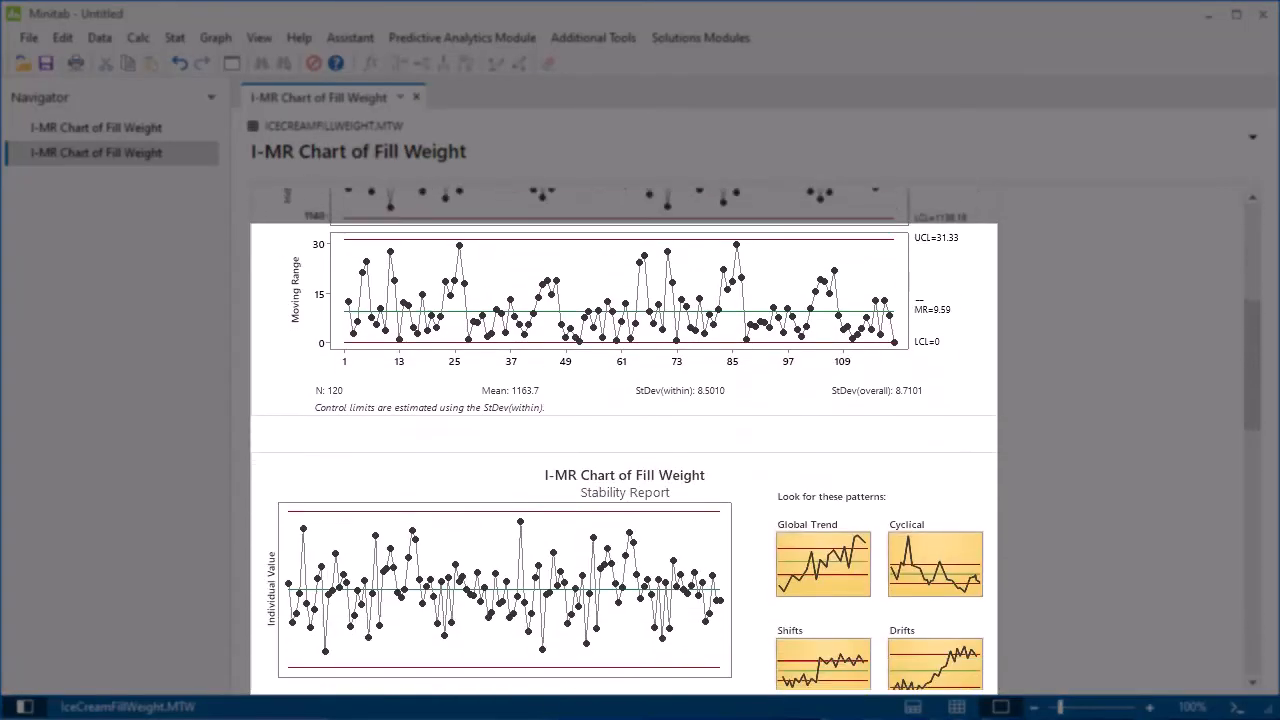
scroll("down", 3)
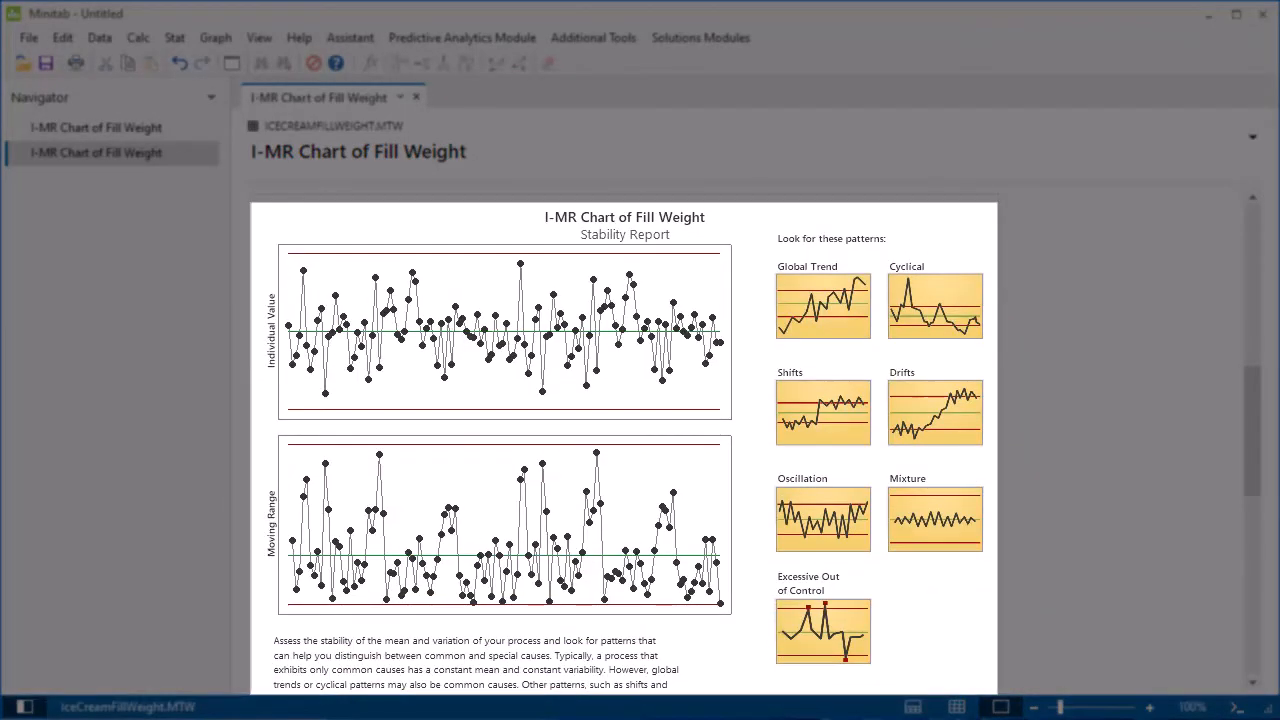
scroll("down", 3)
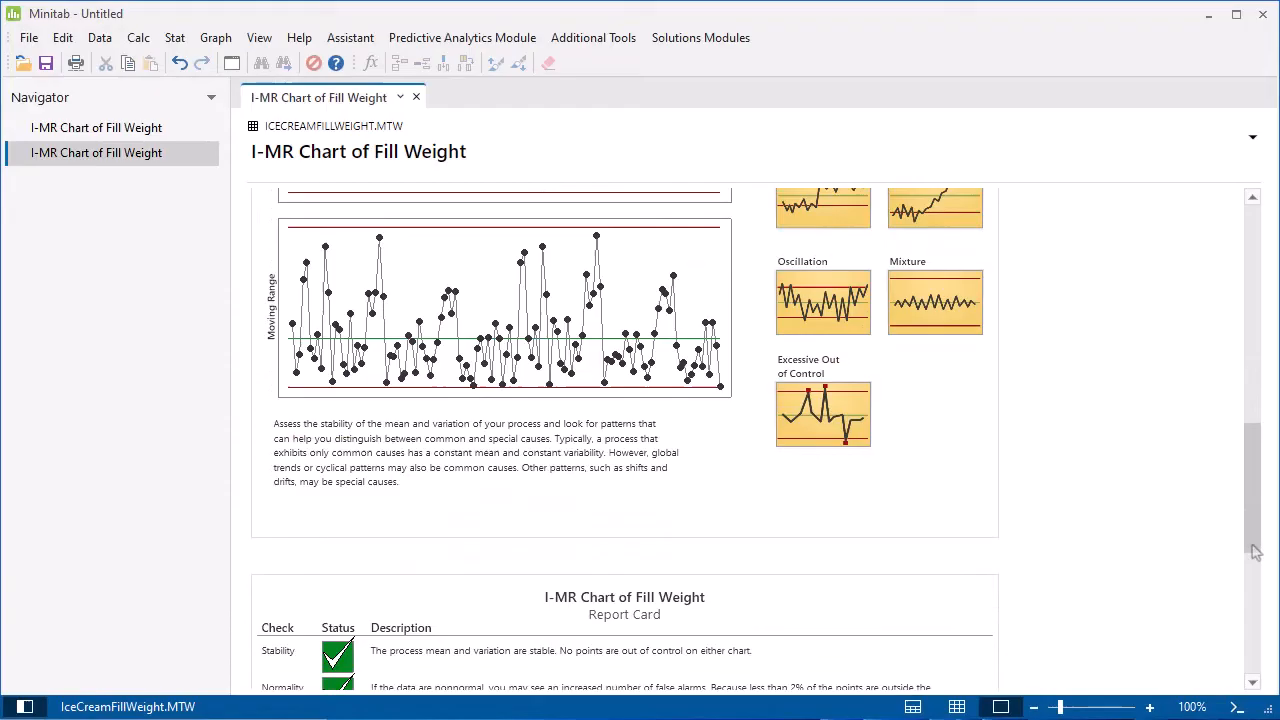
scroll("down", 3)
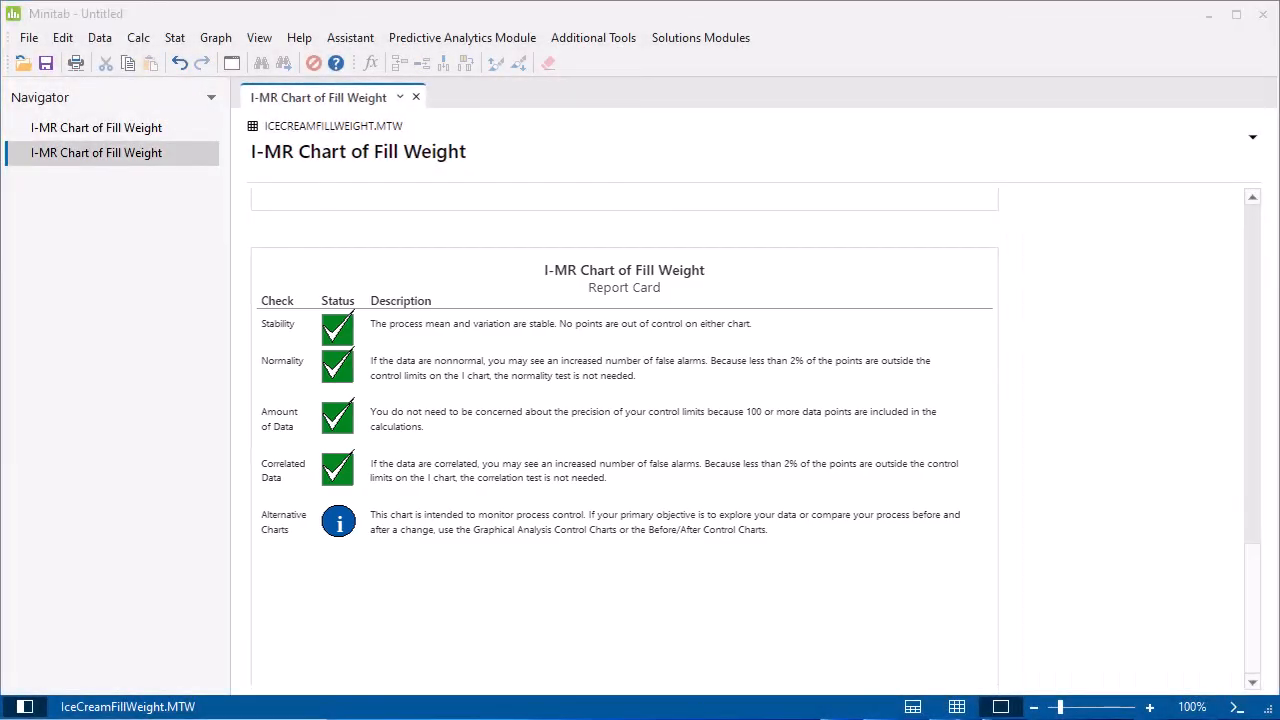
- Begin saving the project under a new name via Save Project As
left_click(28, 36)
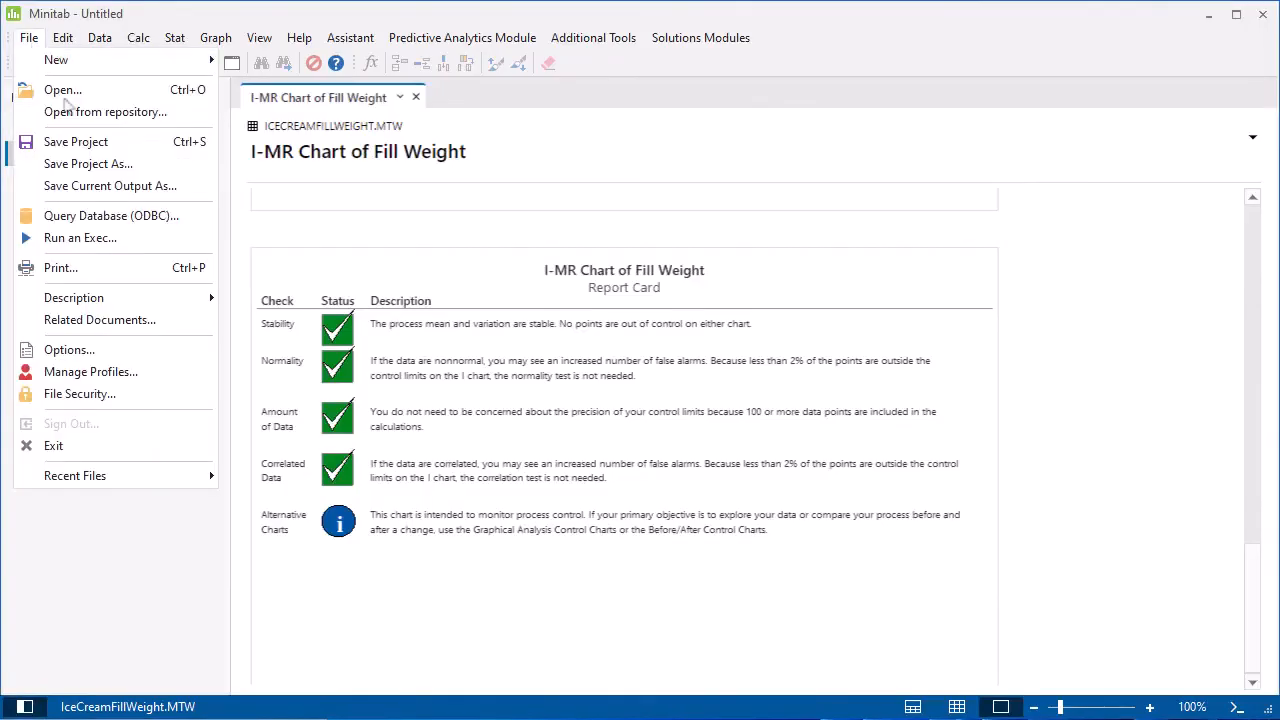
left_click(88, 164)
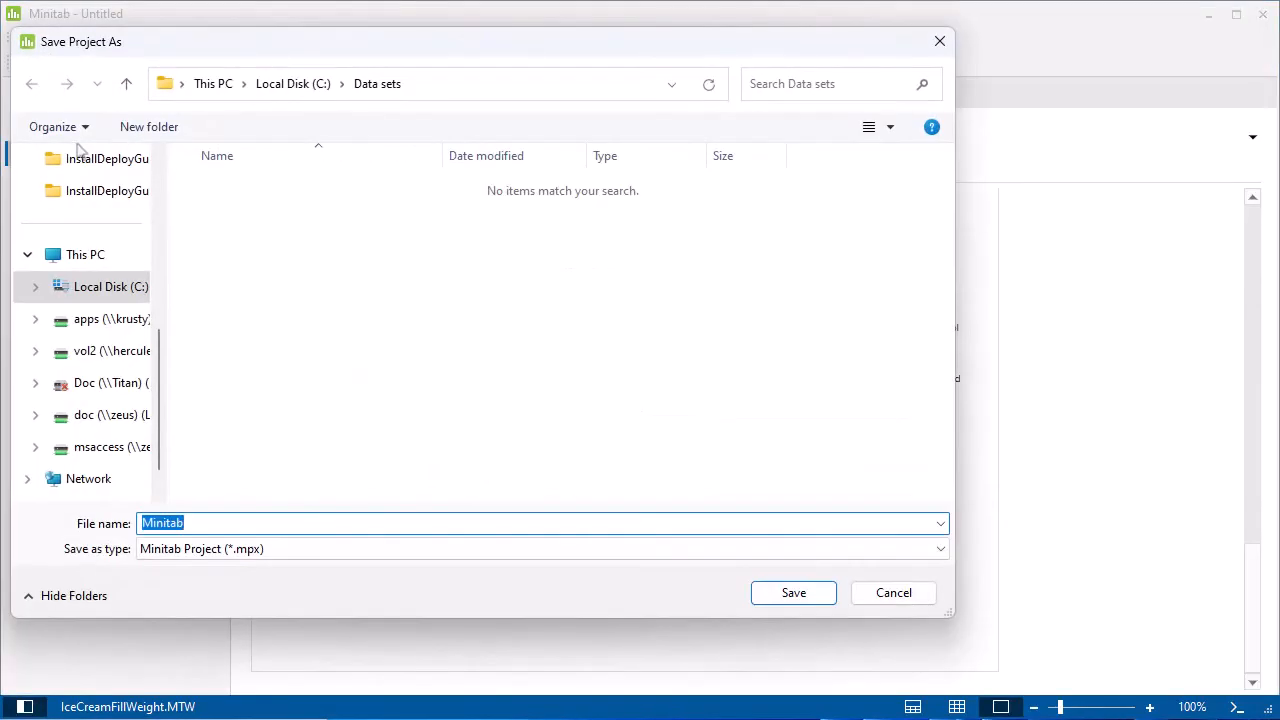